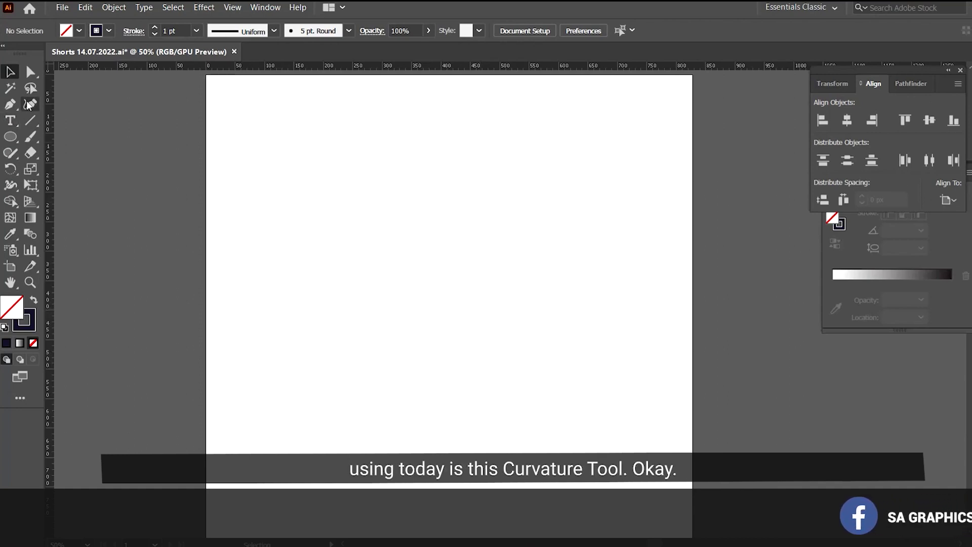
pyautogui.moveTo(30, 104)
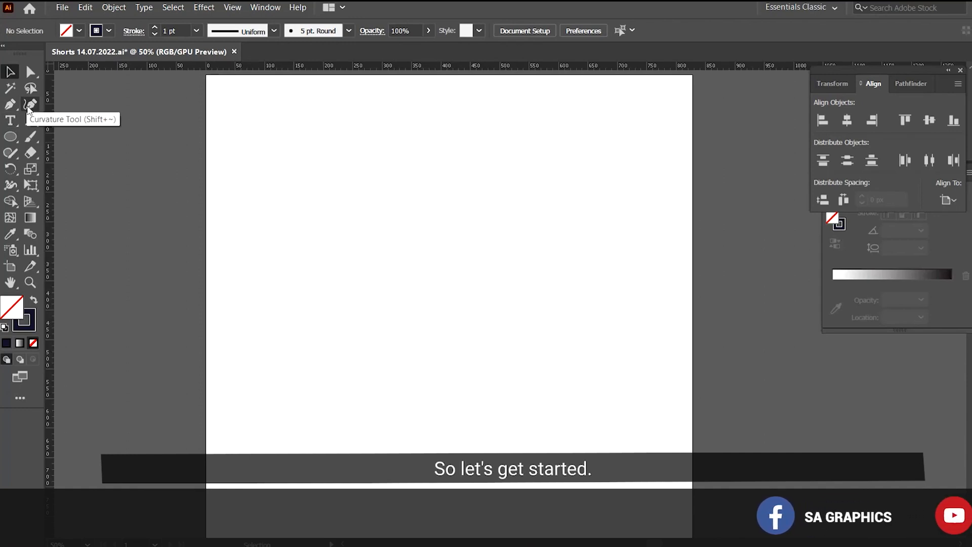
pyautogui.moveTo(10, 136)
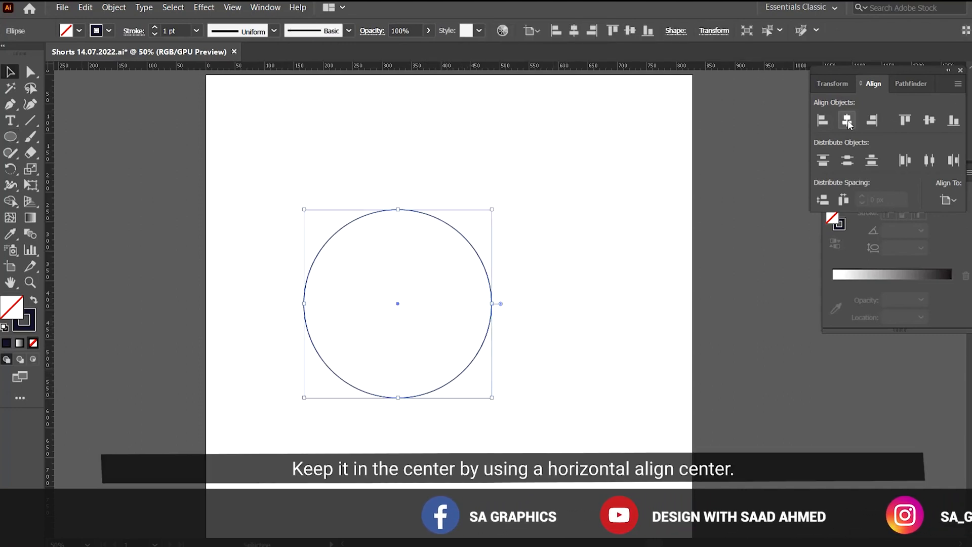
# Centre the circle horizontally on the artboard and enlarge it
pyautogui.click(847, 120)
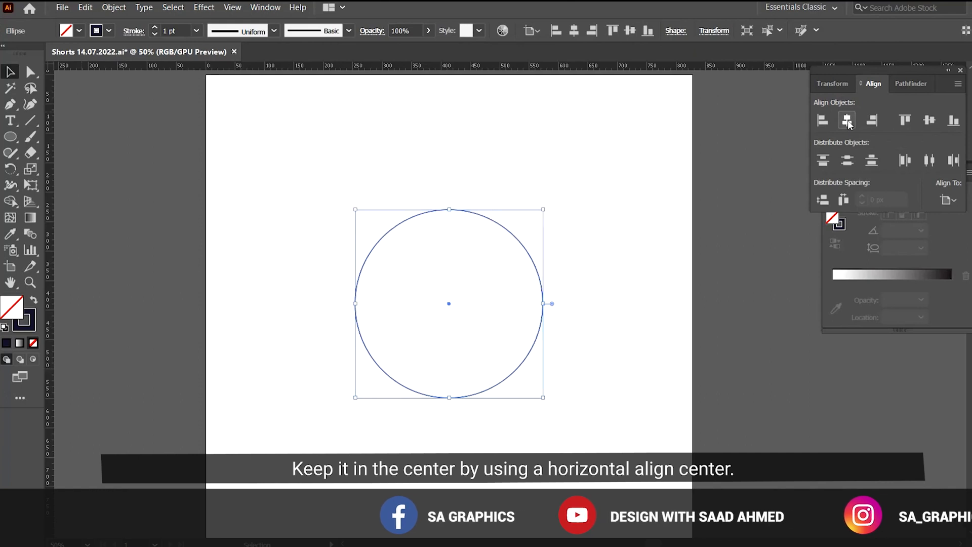
pyautogui.click(628, 286)
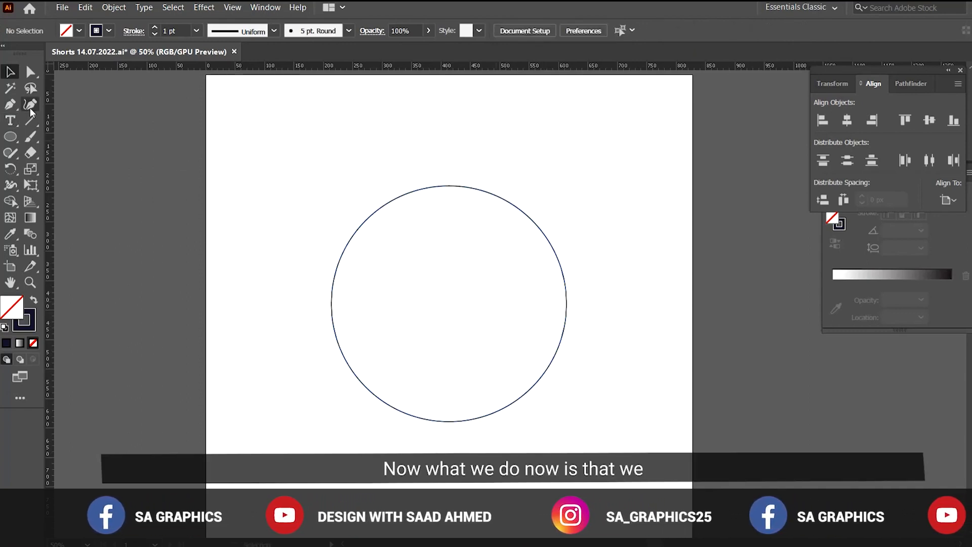
pyautogui.moveTo(29, 104)
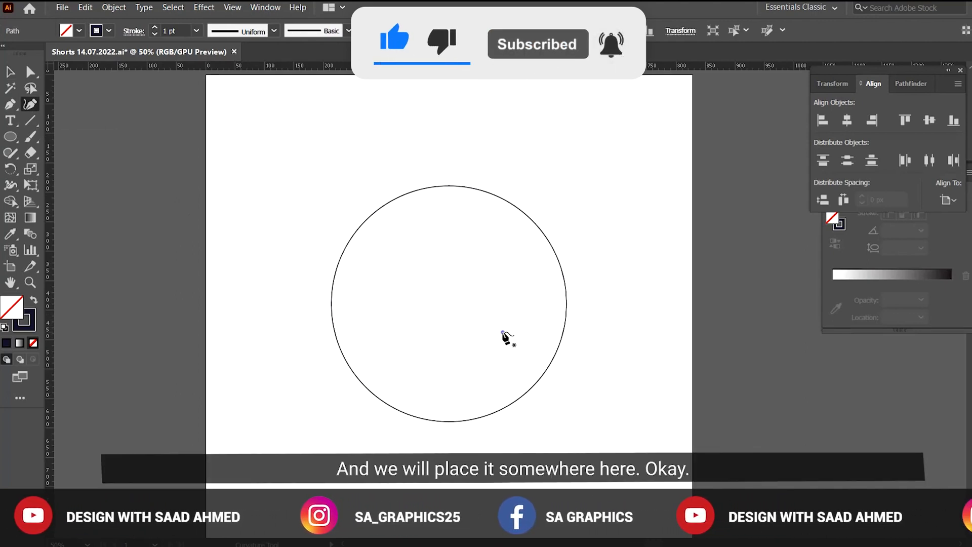
# Draw a bent curve from inside the circle to its left edge, lock it, and begin a second curve from its tip
pyautogui.click(503, 332)
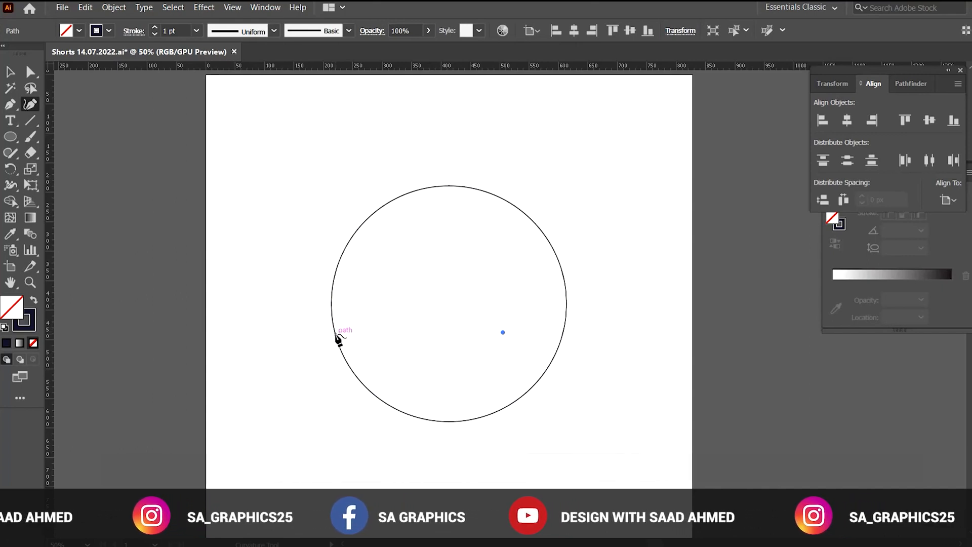
pyautogui.click(338, 336)
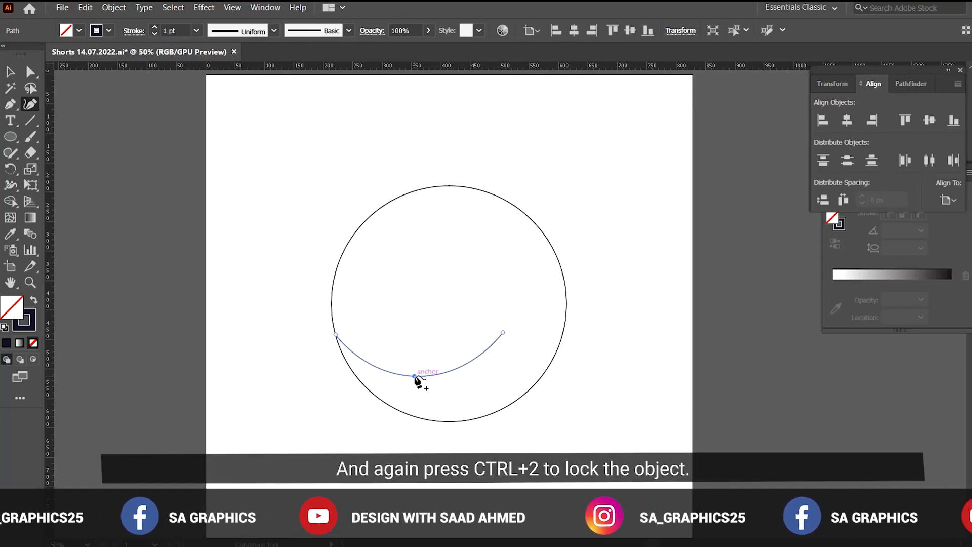
pyautogui.click(415, 375)
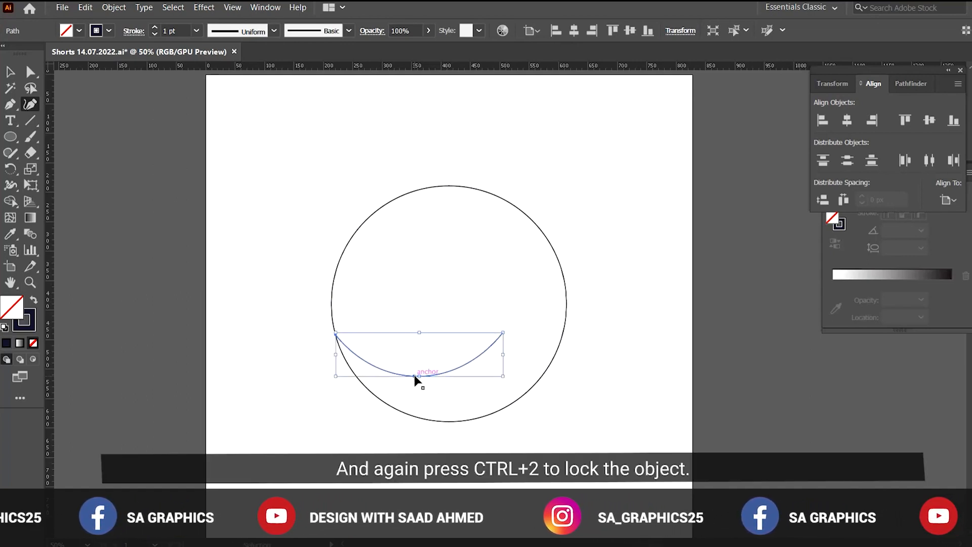
pyautogui.press('ctrl+2')
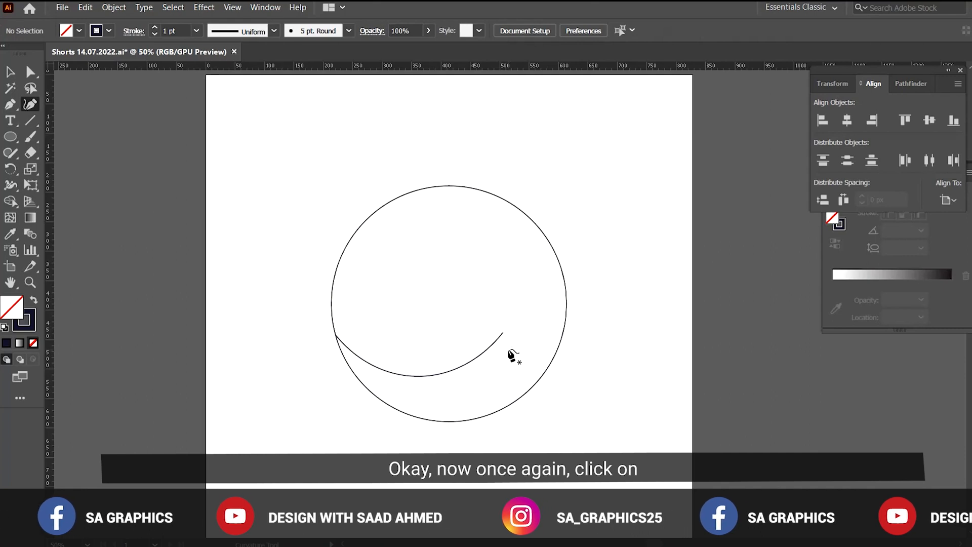
pyautogui.click(502, 335)
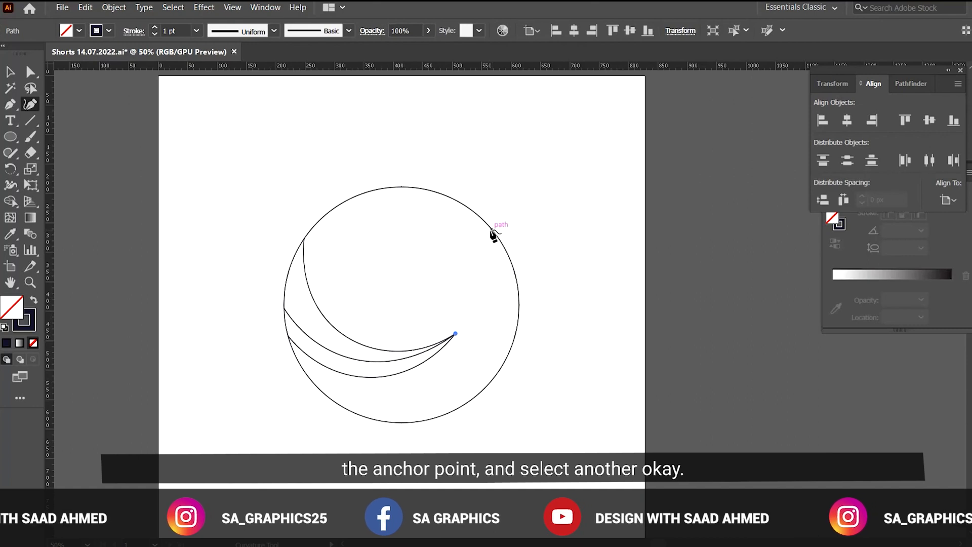
# End the rising arc on the circle's upper edge to form the crescent
pyautogui.click(486, 225)
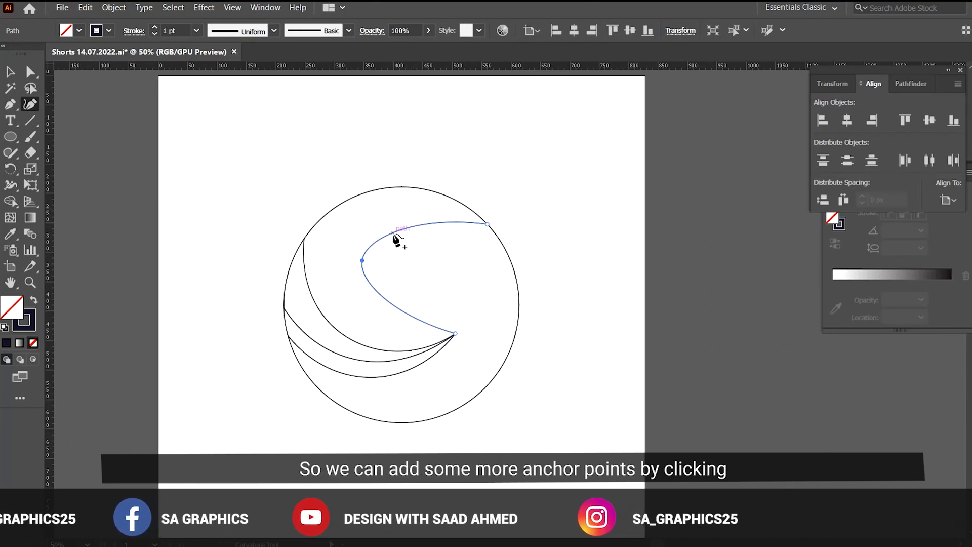
pyautogui.moveTo(426, 233)
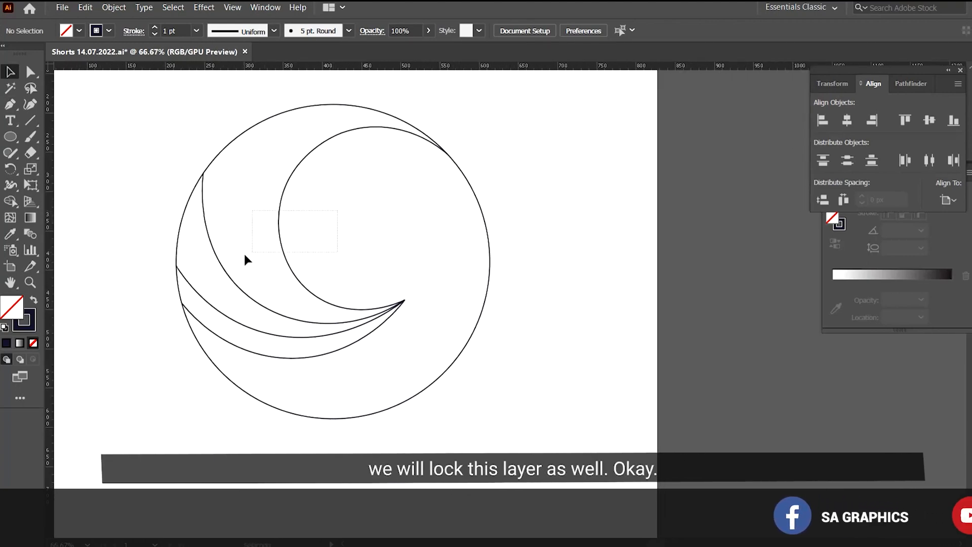
# Draw a triangular wedge with the Pen Tool from the crescent tip past the circle's right edge
pyautogui.click(10, 104)
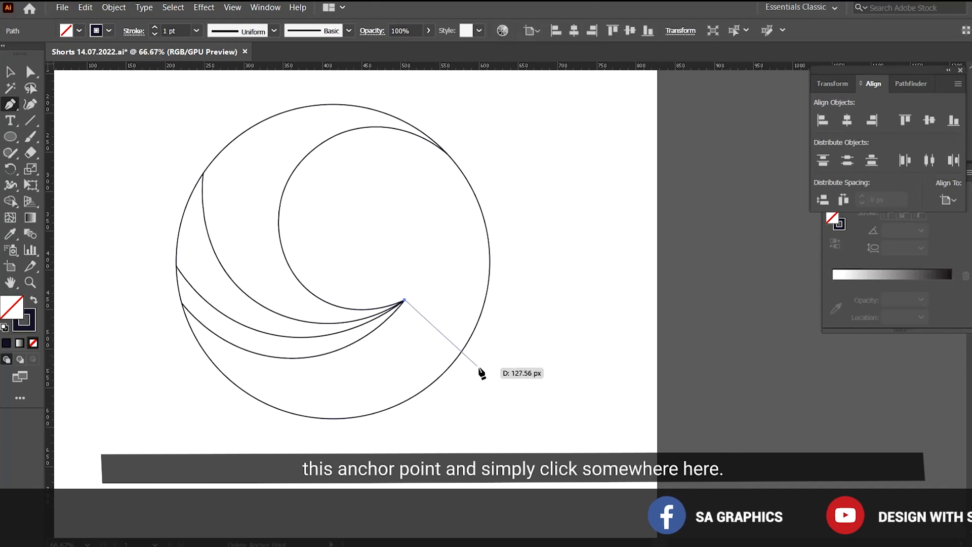
pyautogui.moveTo(490, 356)
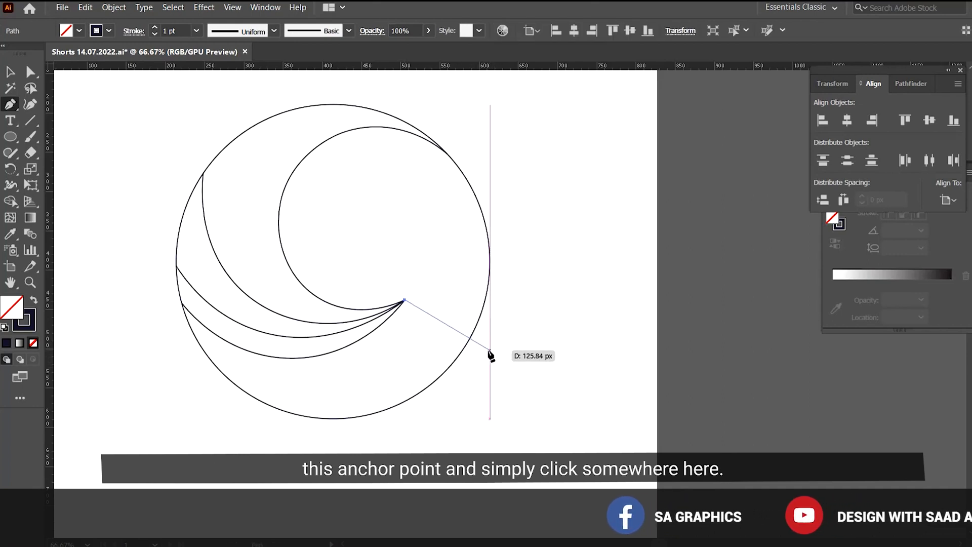
pyautogui.click(489, 356)
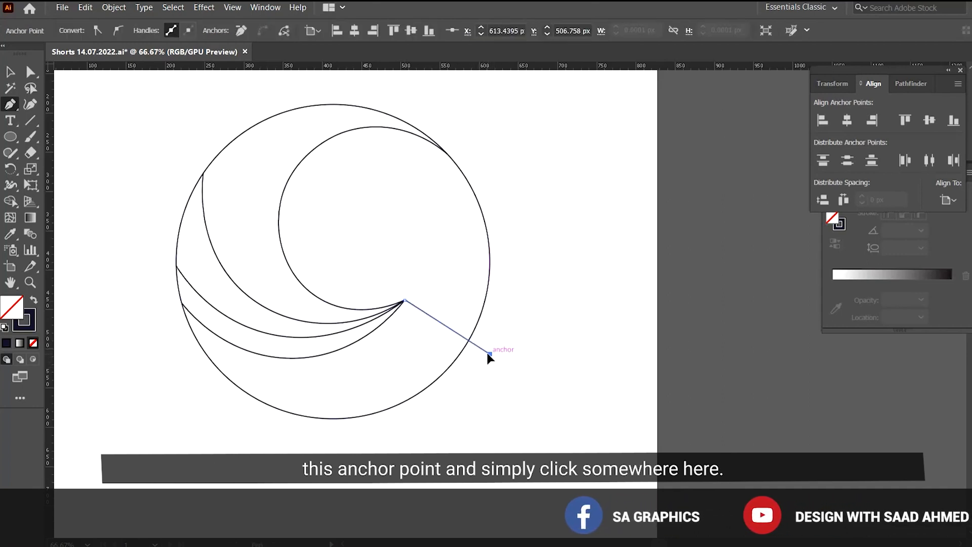
pyautogui.click(523, 239)
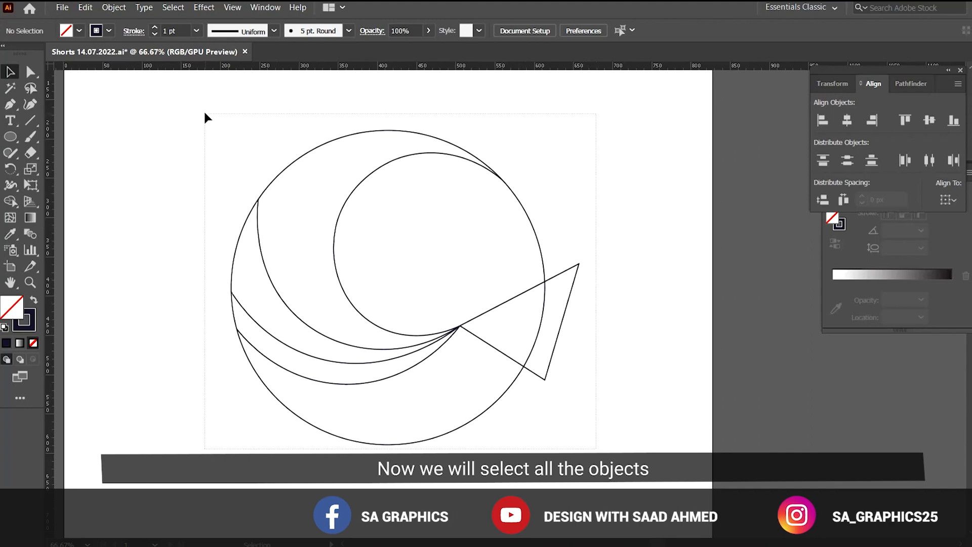
# Select all shapes and trim away the unneeded overlapping regions, leaving a crescent with a straight cut edge
pyautogui.press('ctrl+a')
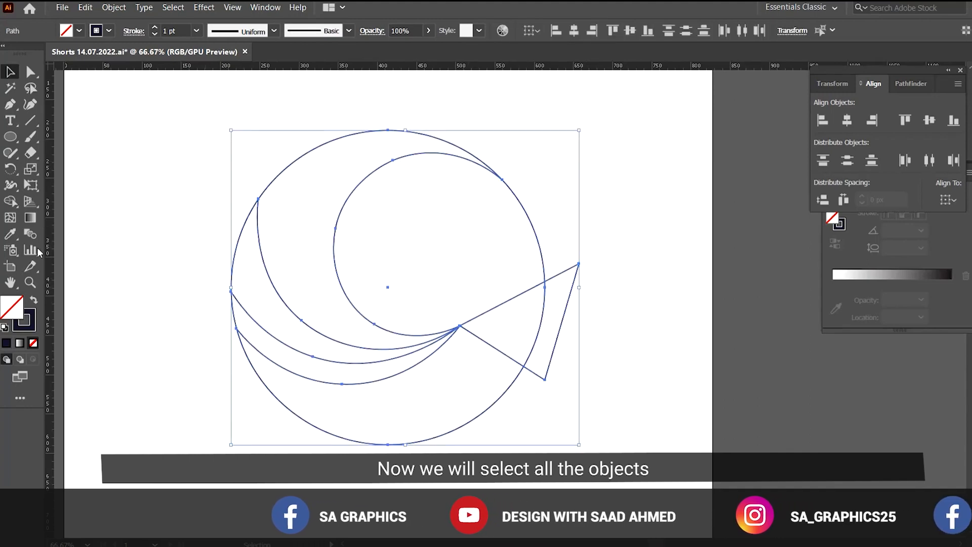
pyautogui.moveTo(10, 201)
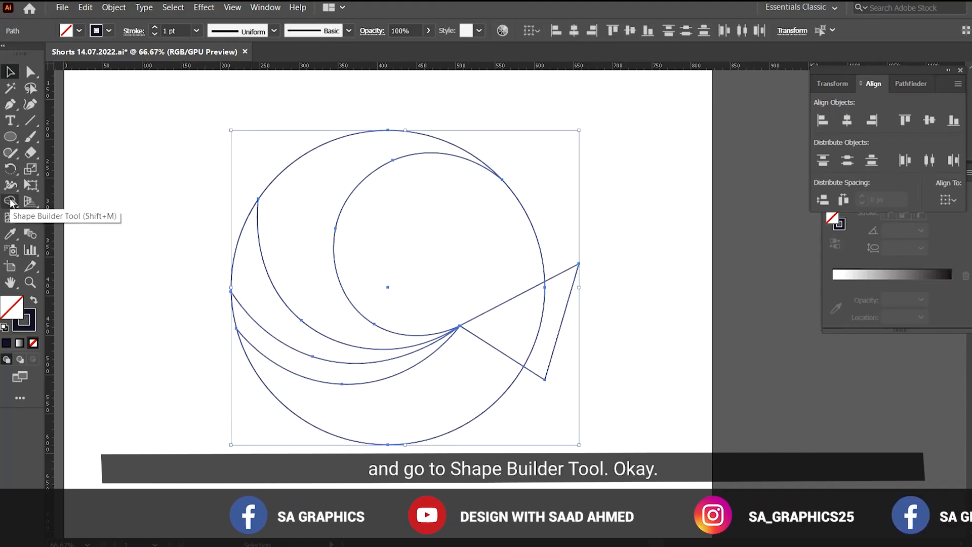
pyautogui.click(10, 201)
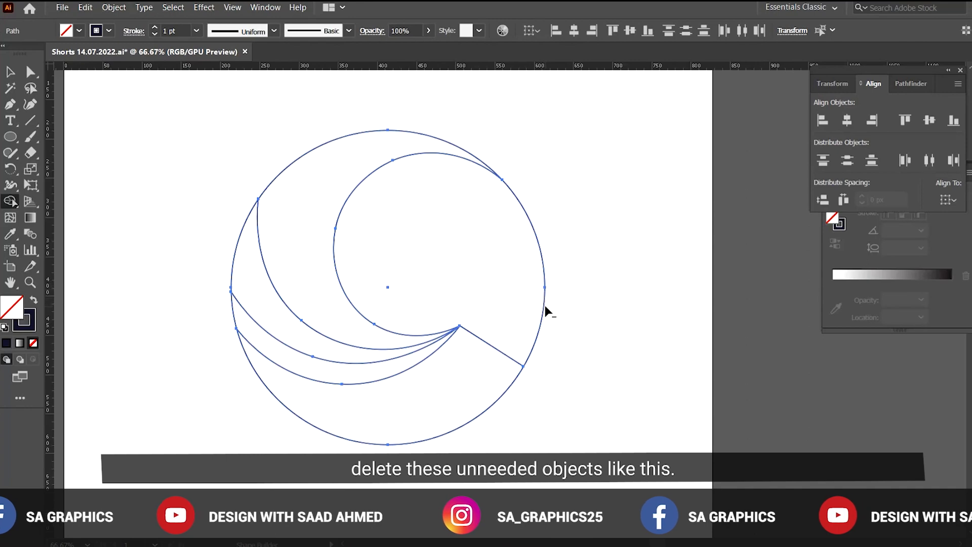
pyautogui.press('Delete')
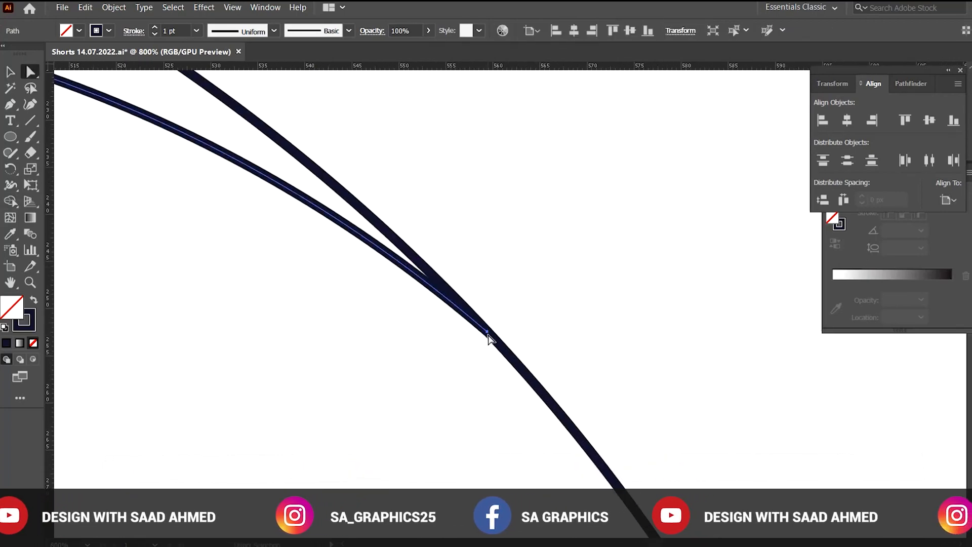
pyautogui.click(487, 332)
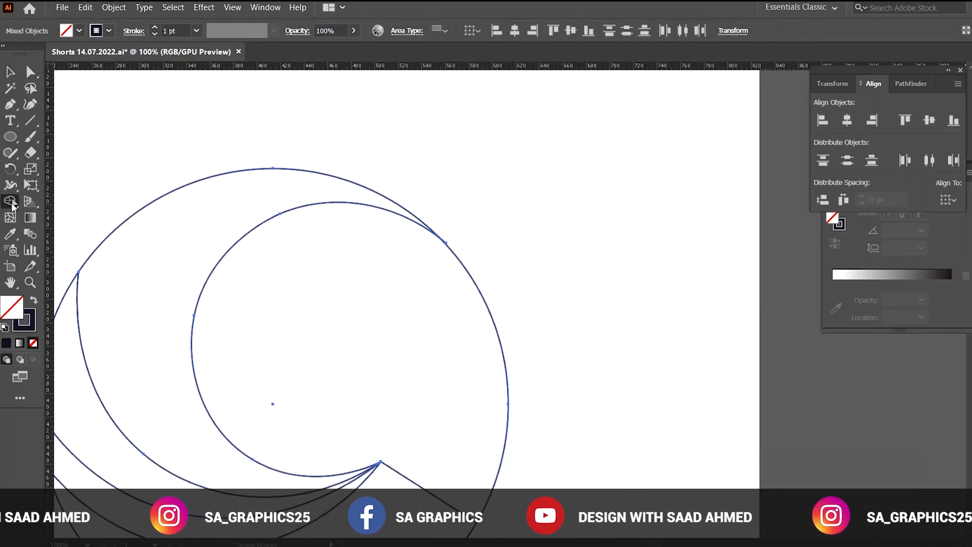
pyautogui.scroll(3)
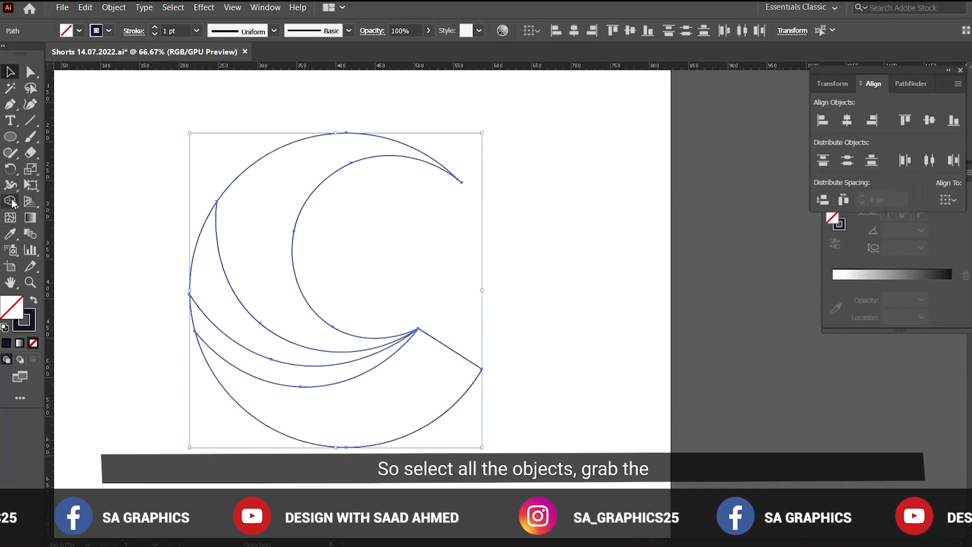
# Merge the upper crescent region into one solid dark navy shape
pyautogui.click(11, 200)
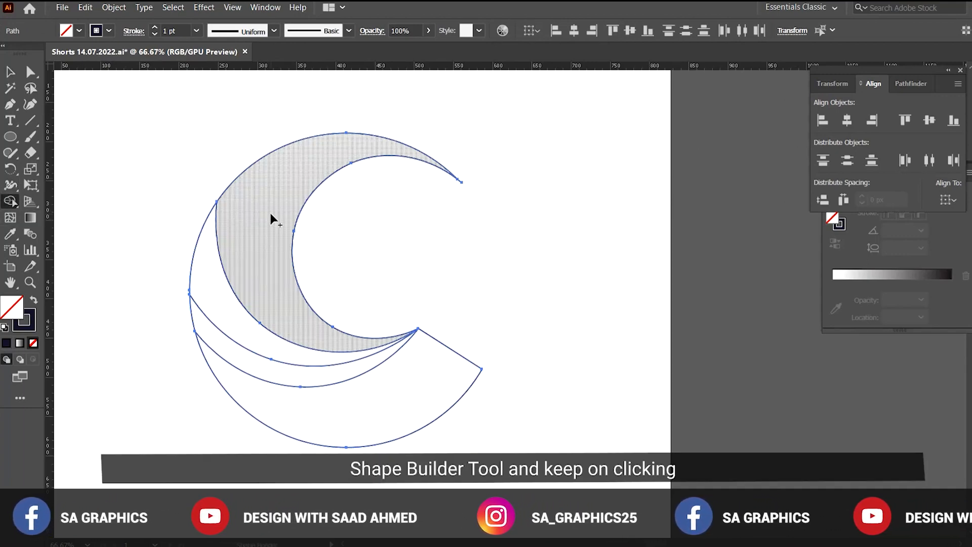
pyautogui.click(210, 345)
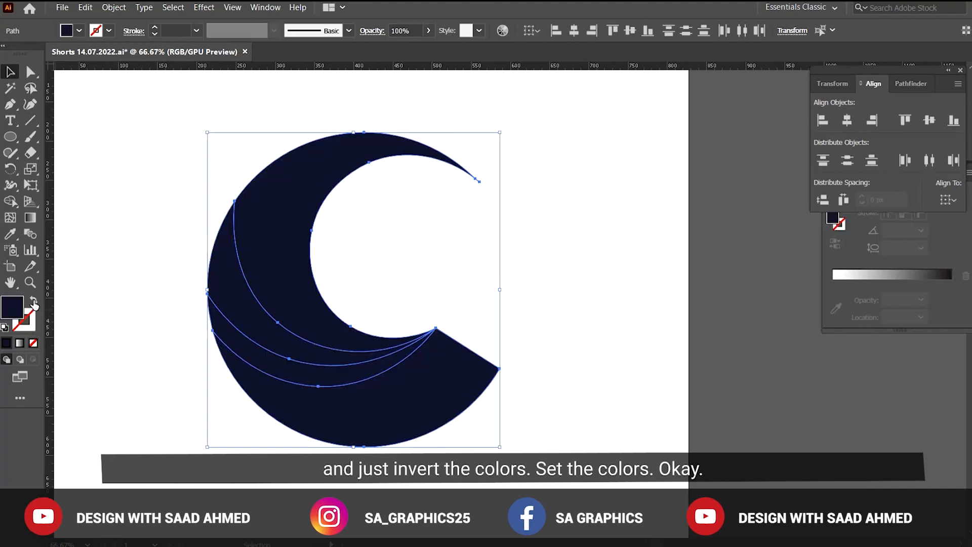
pyautogui.moveTo(37, 303)
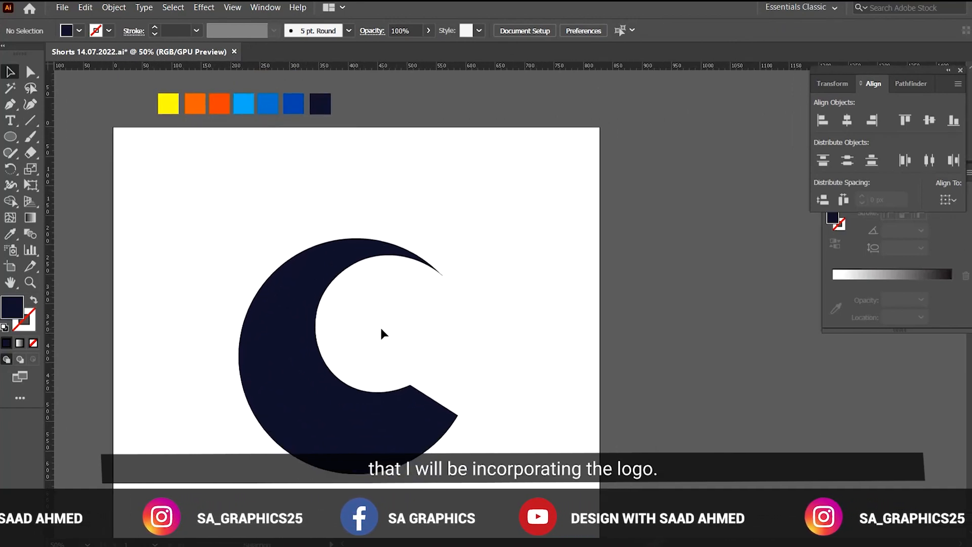
# Give the wave pieces a yellow-to-orange gradient at a 90° angle
pyautogui.click(347, 421)
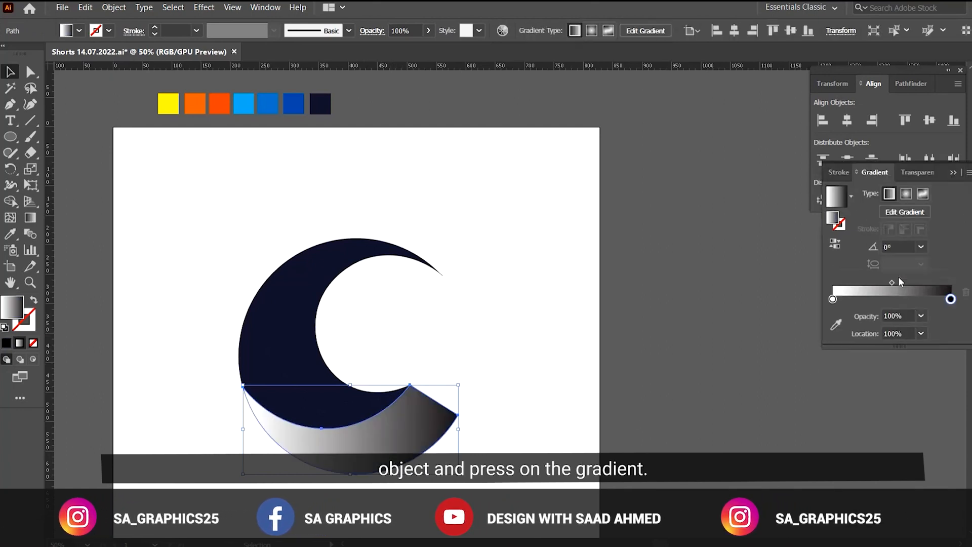
pyautogui.moveTo(836, 324)
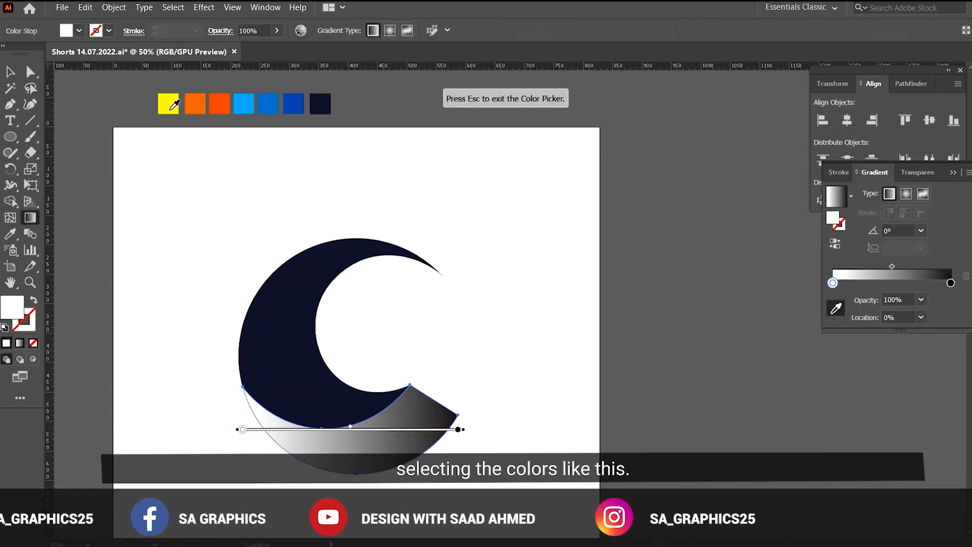
pyautogui.click(167, 103)
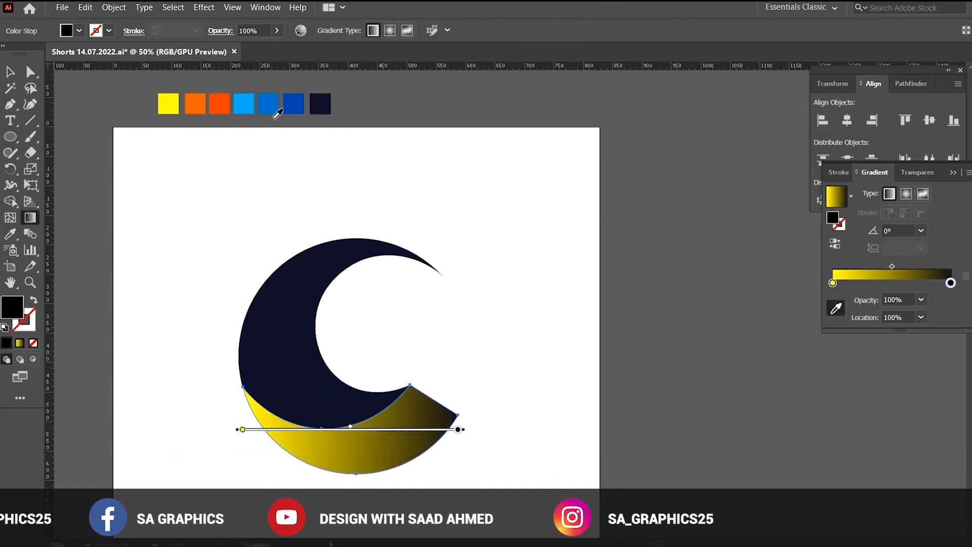
pyautogui.click(195, 103)
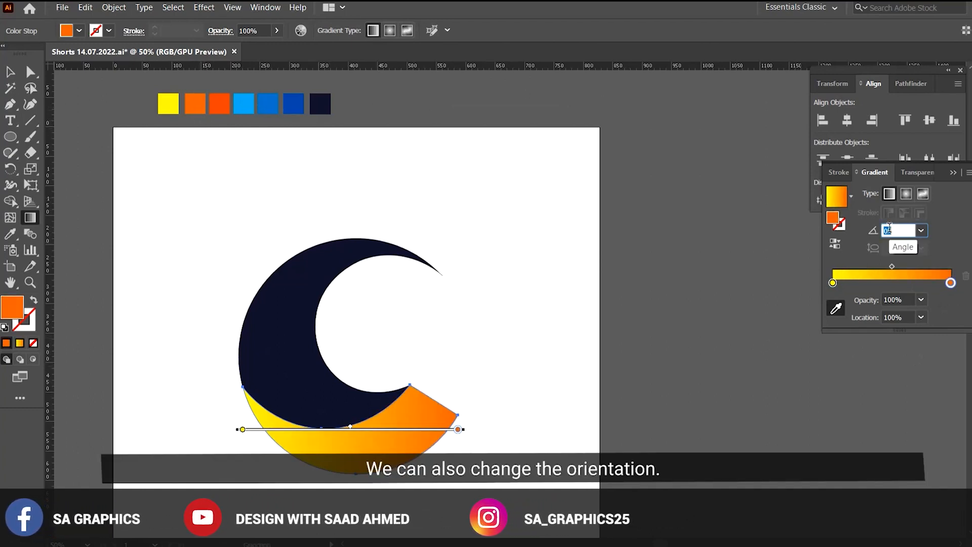
pyautogui.write('90')
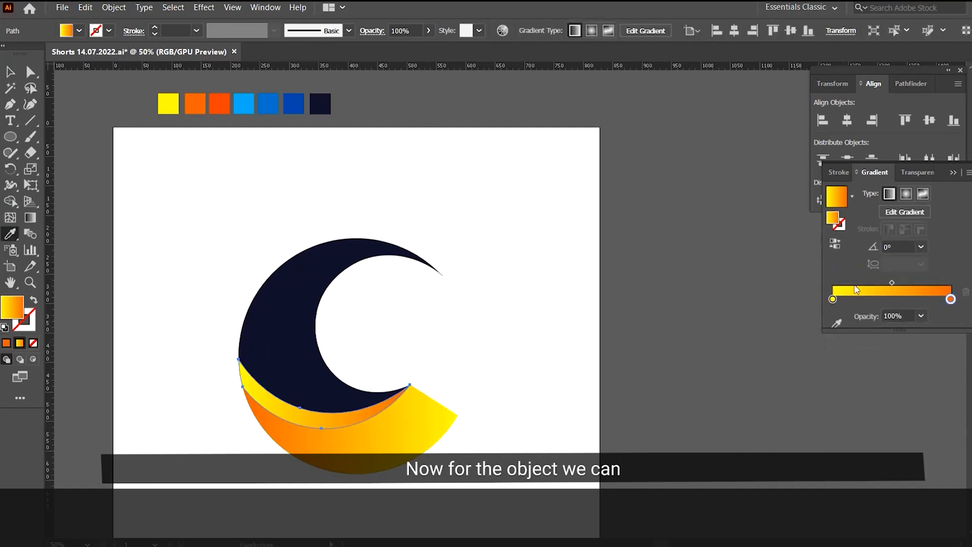
pyautogui.click(833, 284)
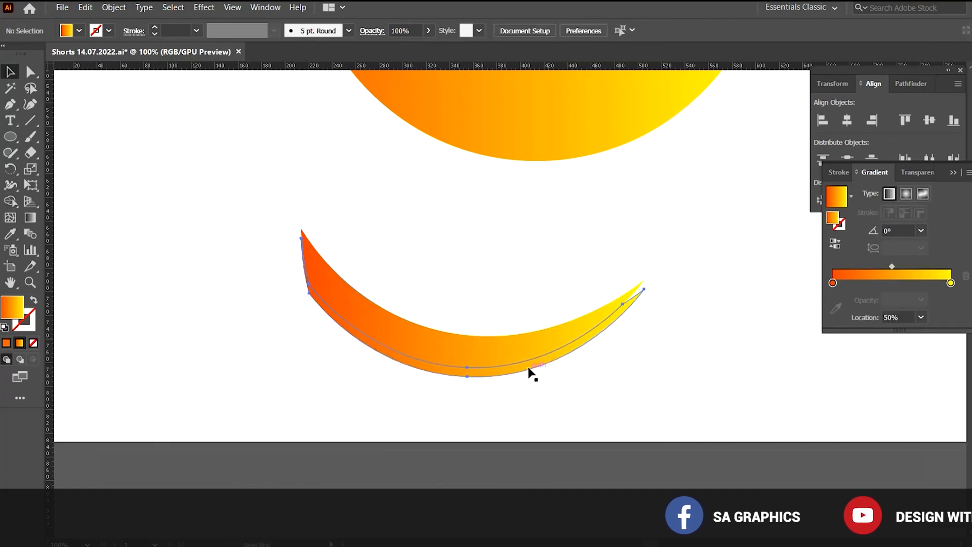
# Duplicate the orange crescent and place the copy beside the original
pyautogui.click(289, 53)
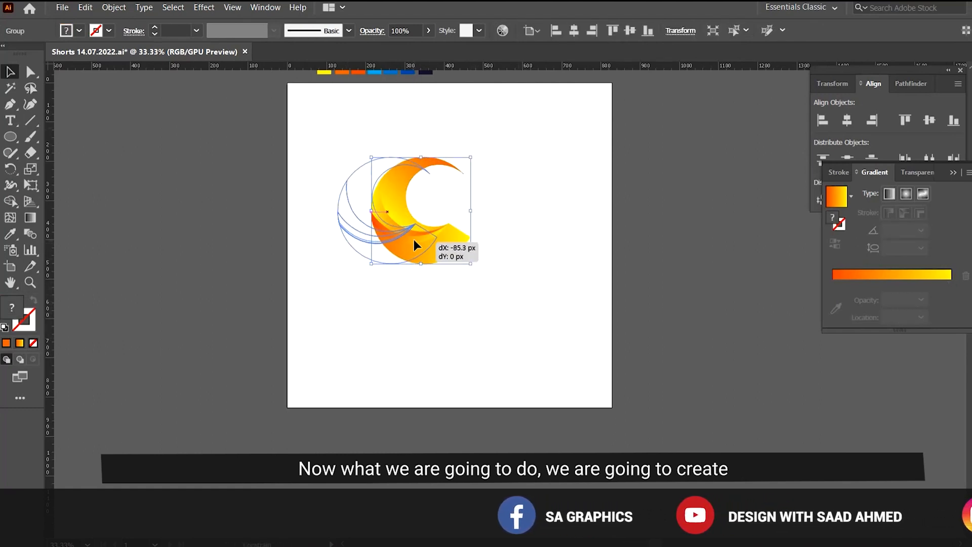
pyautogui.click(504, 261)
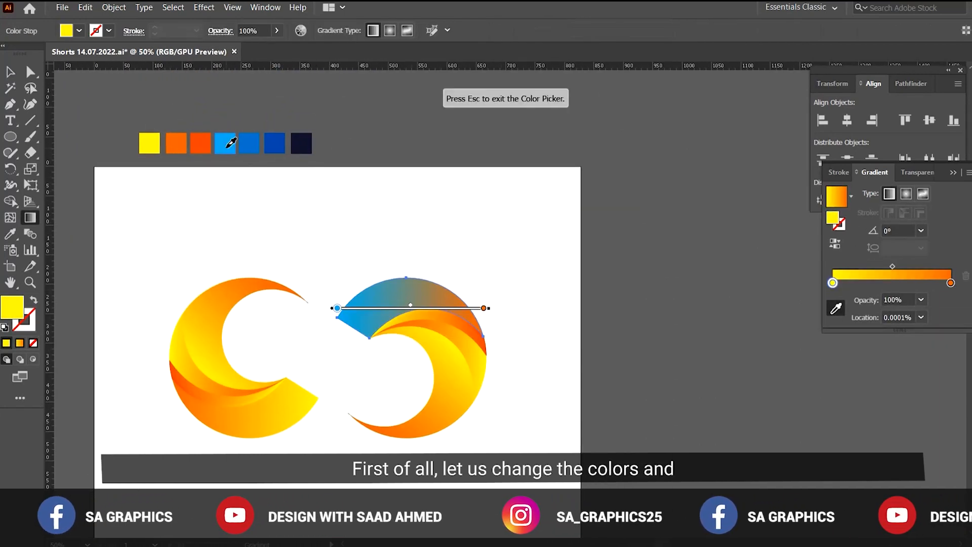
# Recolour the copy's gradient stops light blue and send it behind the orange crescent
pyautogui.click(224, 143)
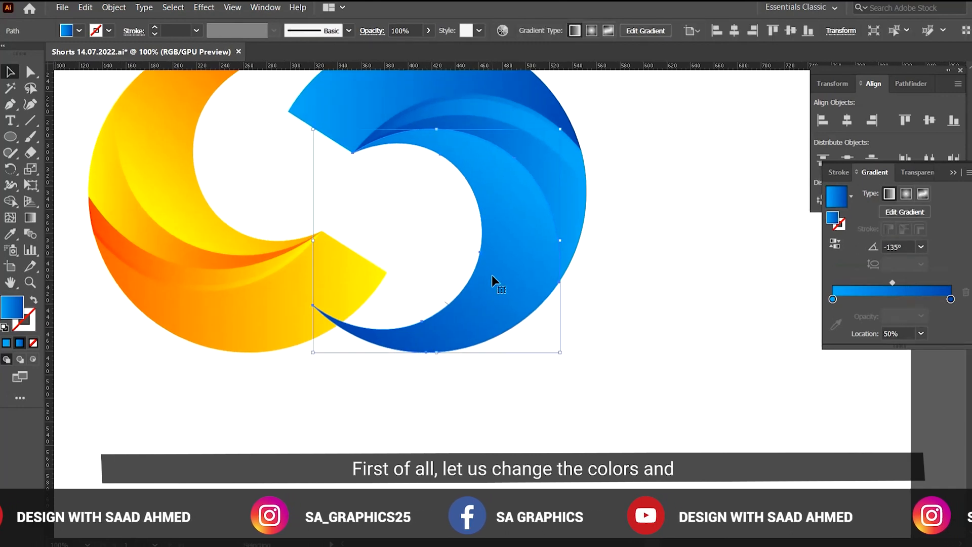
pyautogui.moveTo(589, 357)
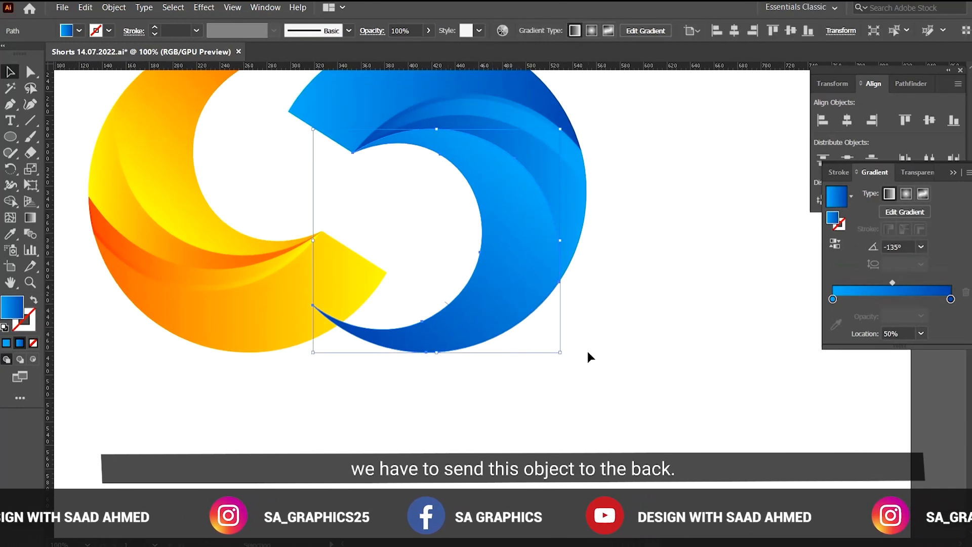
pyautogui.press('ctrl+shift+[')
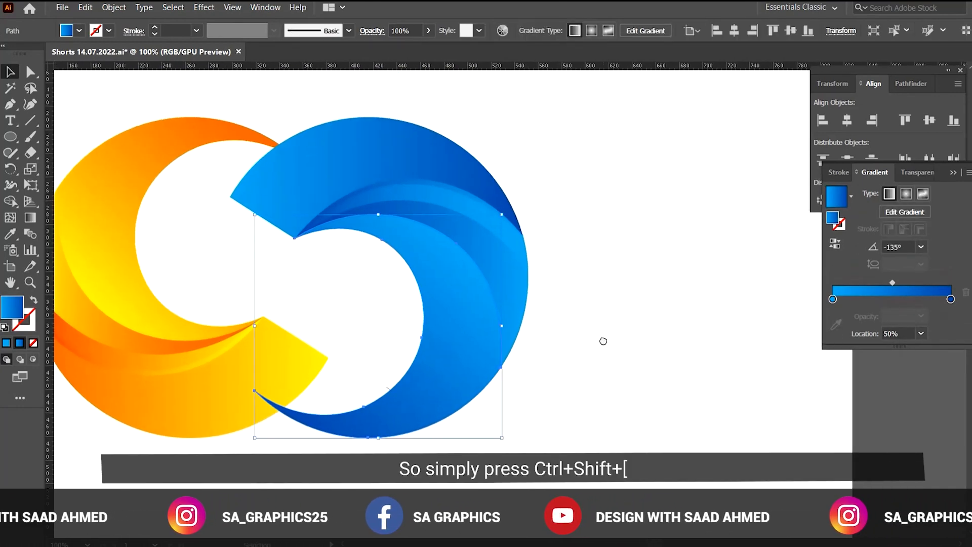
pyautogui.press('ctrl+shift+[')
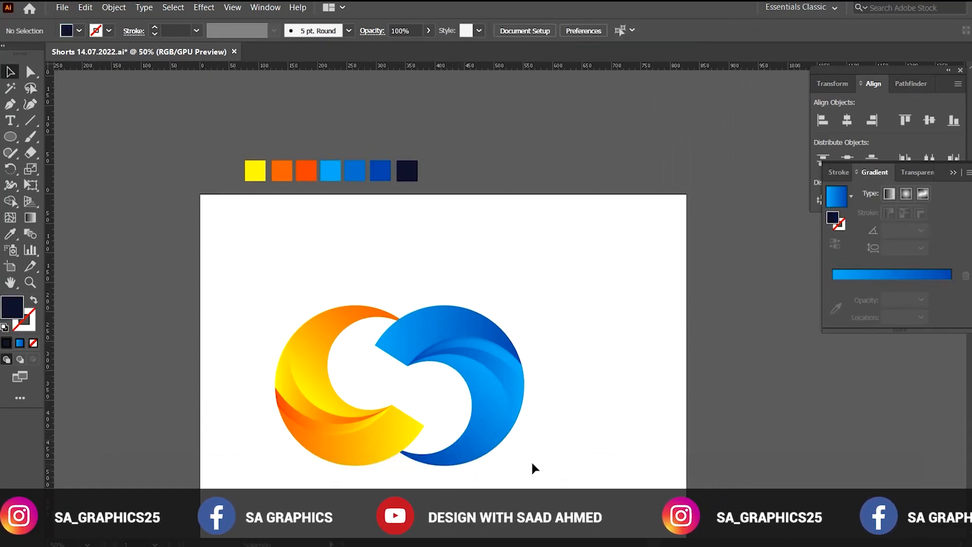
# Start adding the company name text below the logo with the Type Tool
pyautogui.click(397, 385)
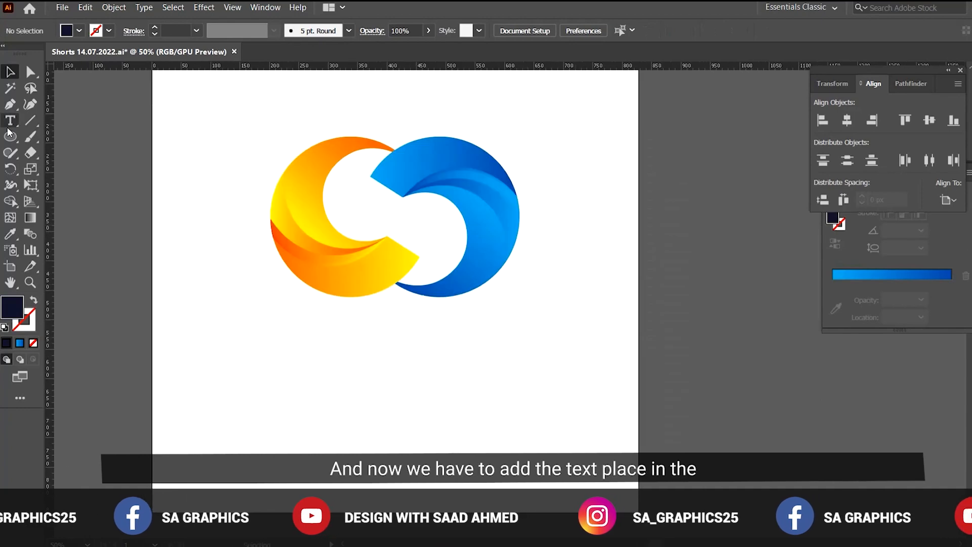
pyautogui.click(10, 121)
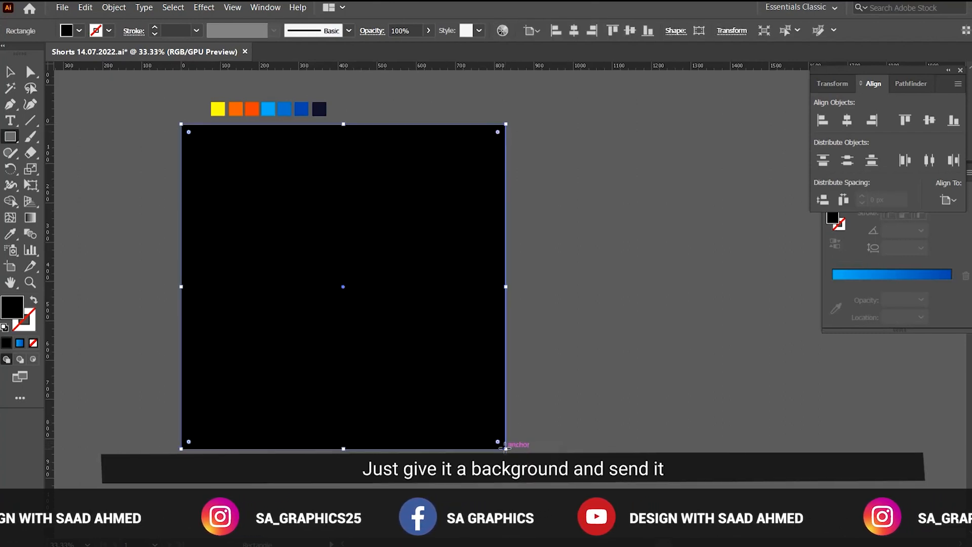
# Fill the background rectangle dark navy behind the logo and review the finished design
pyautogui.click(319, 109)
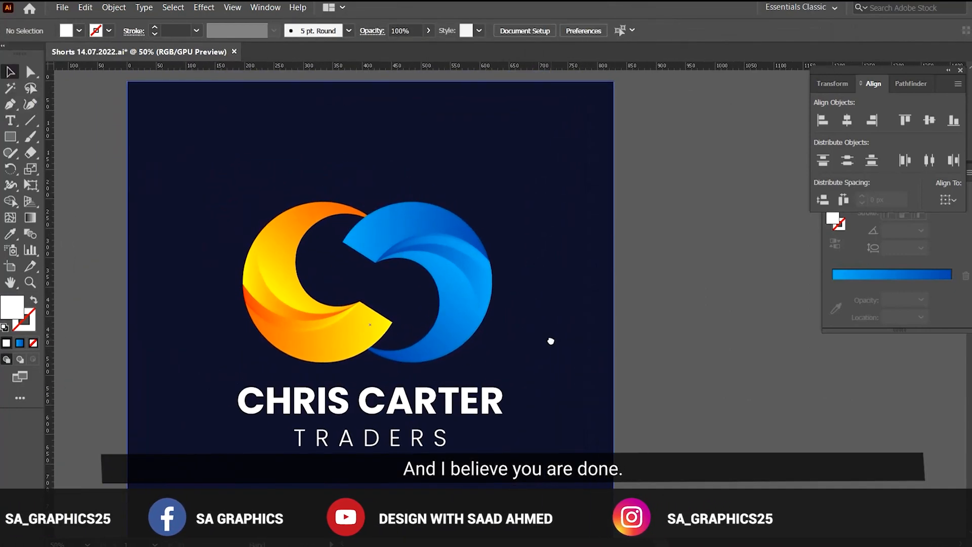
pyautogui.press('ctrl+minus')
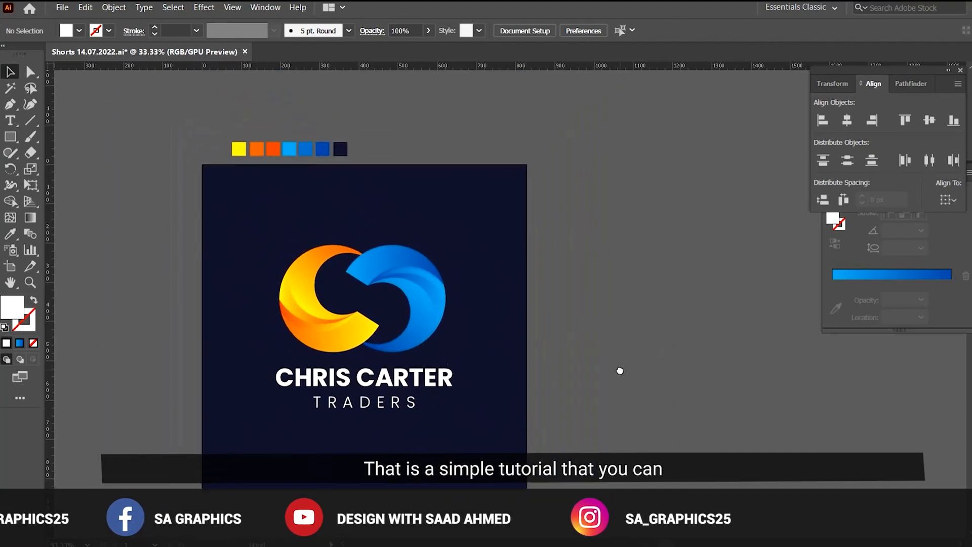